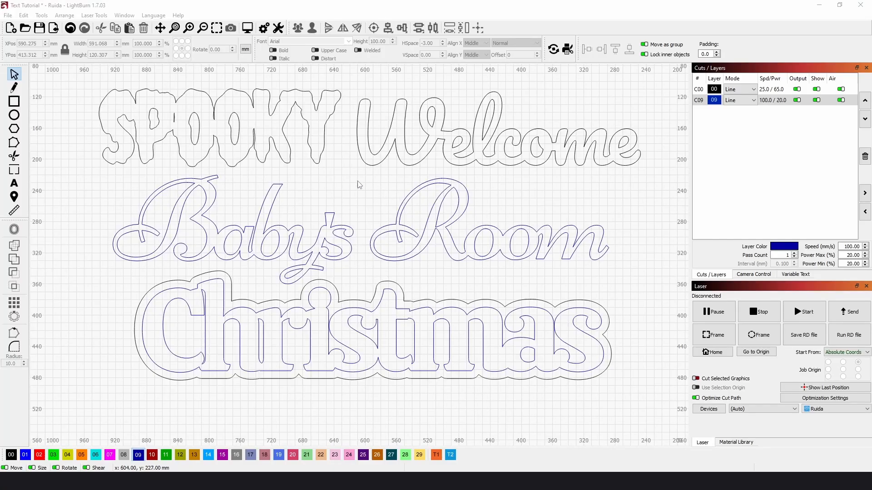
{"action": "mouse_move", "coordinate": [327, 166]}
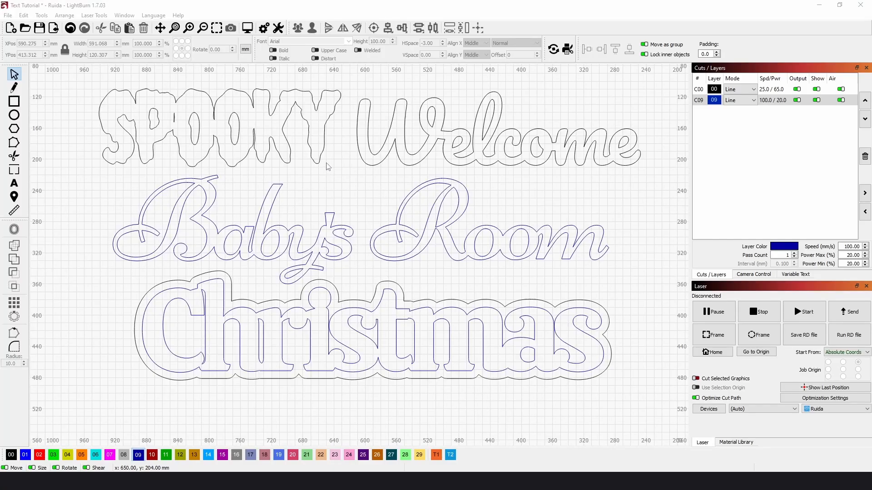
{"action": "mouse_move", "coordinate": [293, 99]}
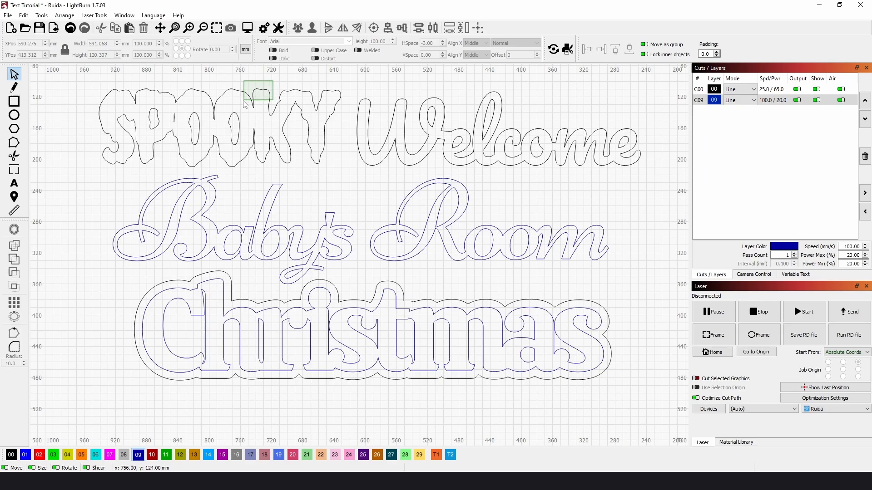
Pan the canvas to a blank area of the grid away from the sample designs.
{"action": "left_click", "coordinate": [257, 92]}
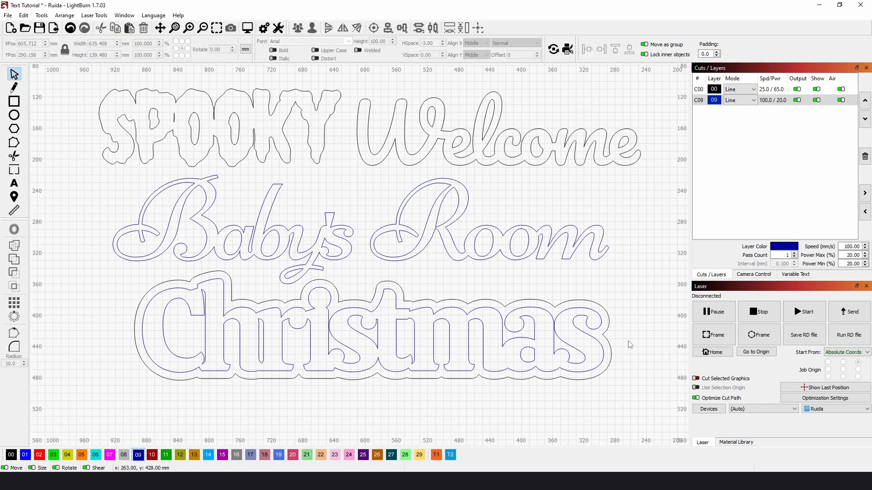
{"action": "scroll", "scroll_direction": "down", "scroll_amount": 3}
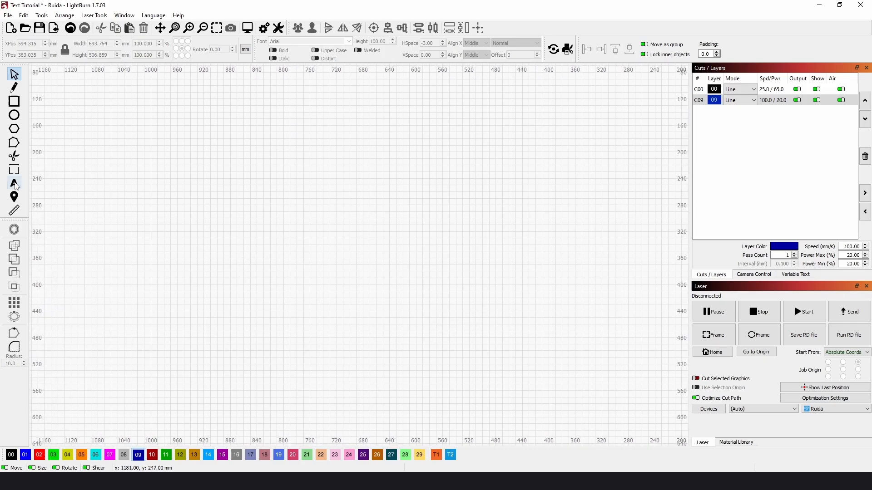
Create a new text object reading Welcome and set its font to Chicle.
{"action": "left_click", "coordinate": [14, 183]}
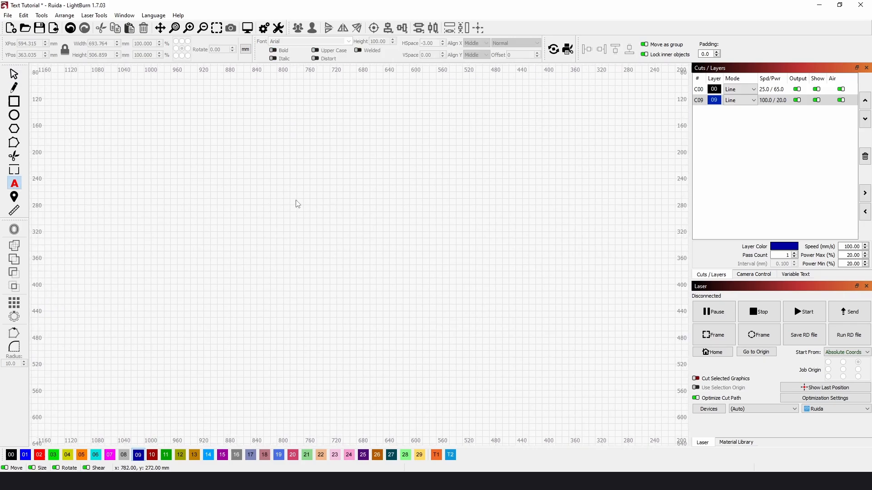
{"action": "left_click", "coordinate": [295, 207]}
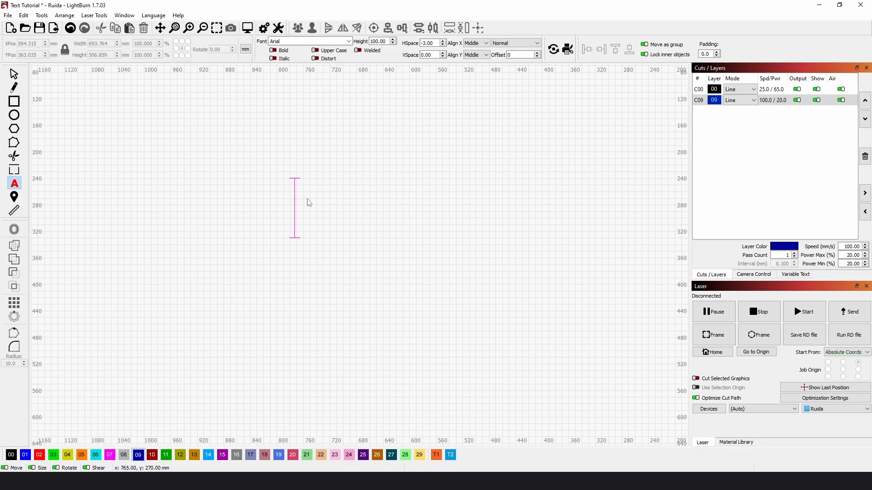
{"action": "type", "text": "Welcome"}
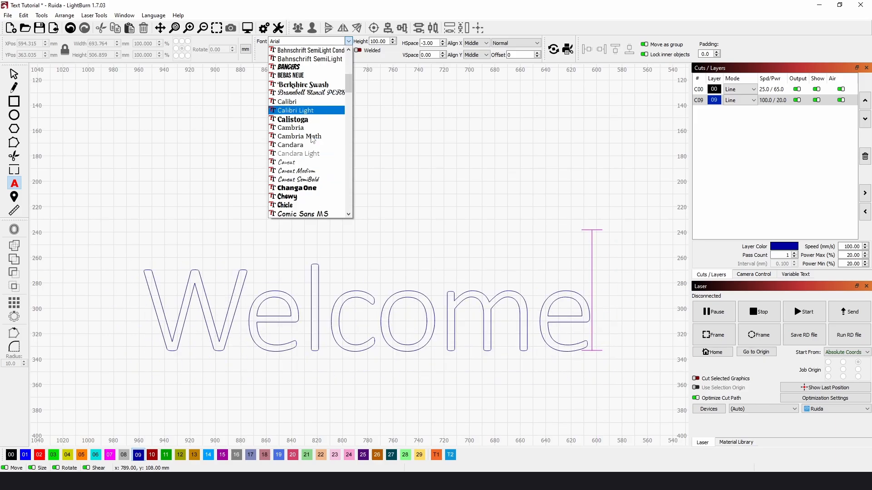
{"action": "left_click", "coordinate": [284, 205]}
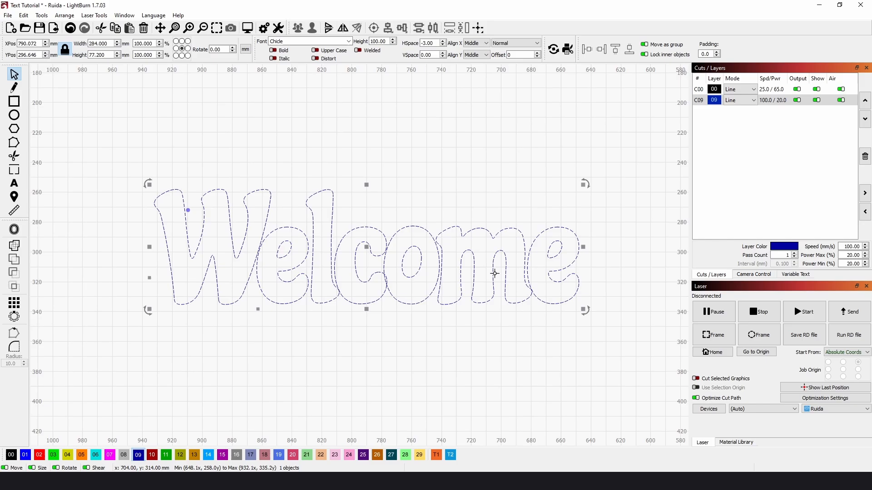
{"action": "mouse_move", "coordinate": [289, 167]}
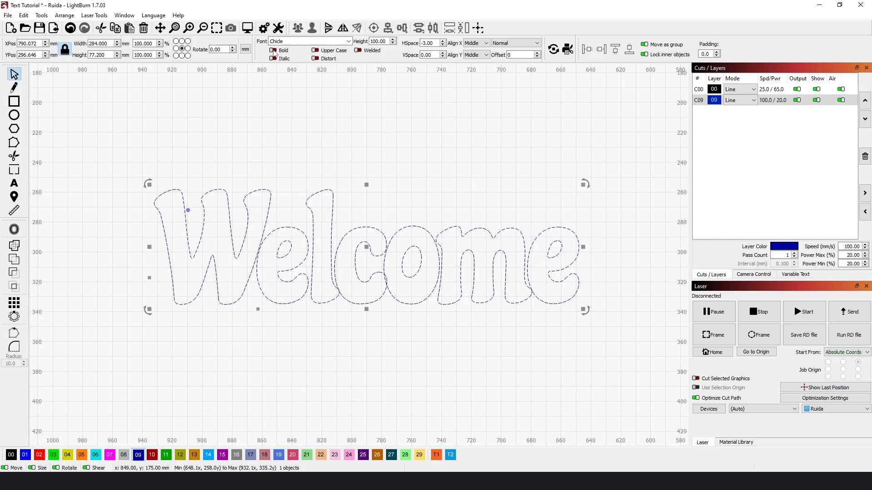
Try Bold and Upper Case on Welcome, then return to mixed case with HSpace 0.00 and Welded on.
{"action": "left_click", "coordinate": [274, 50]}
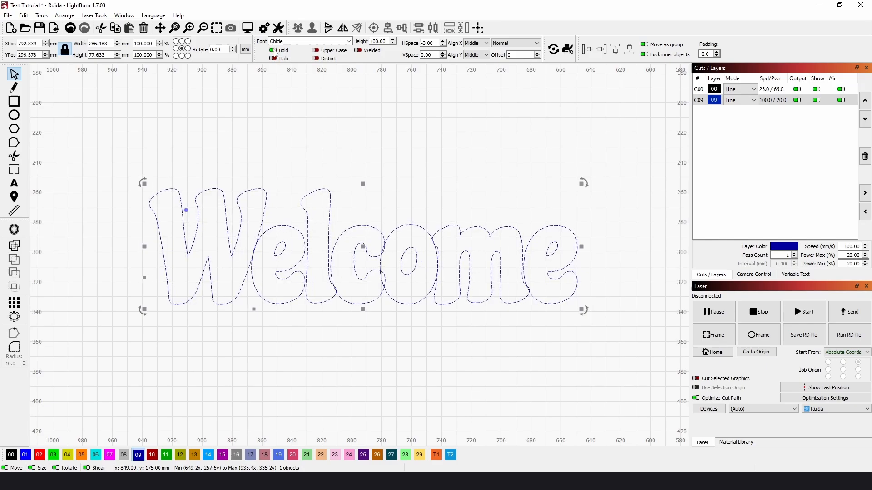
{"action": "left_click", "coordinate": [273, 58]}
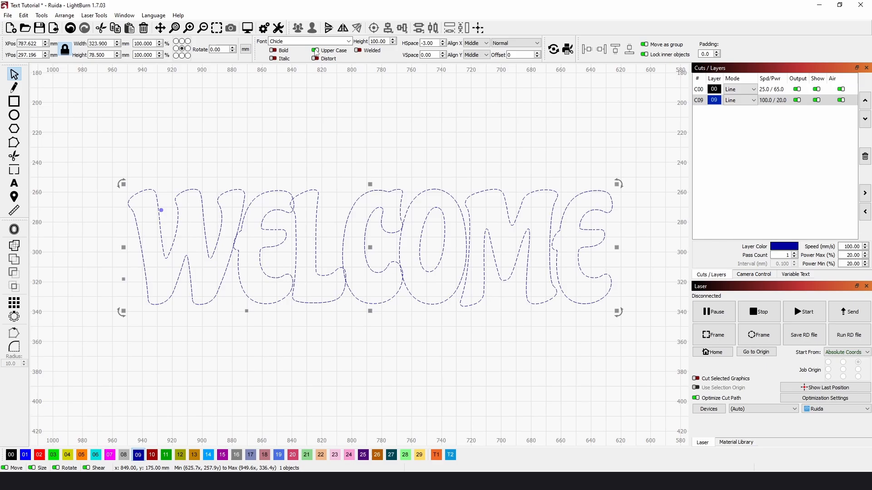
{"action": "left_click", "coordinate": [313, 50]}
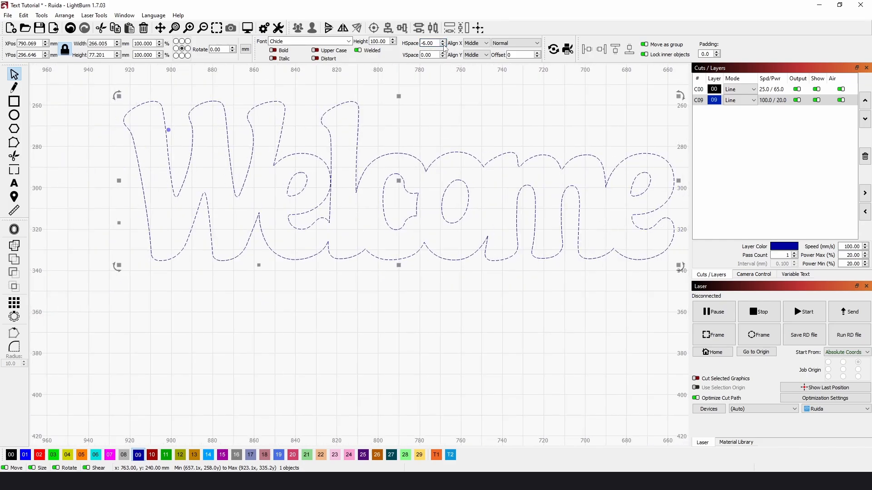
{"action": "left_click", "coordinate": [443, 45]}
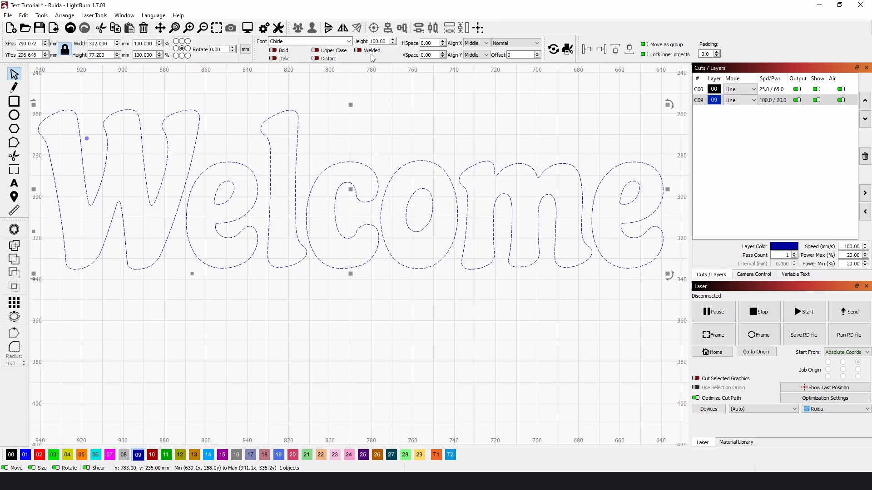
Convert the Welcome text to paths, leaving seven separate letter shapes.
{"action": "right_click", "coordinate": [475, 207]}
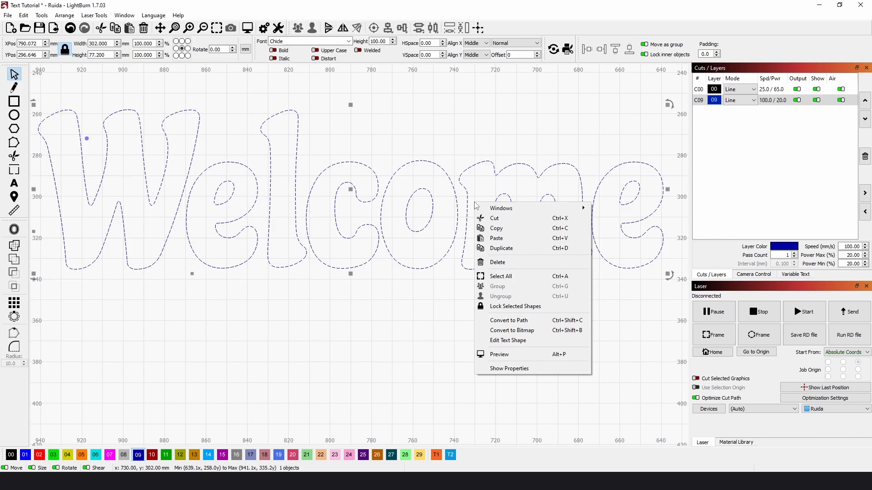
{"action": "mouse_move", "coordinate": [507, 317]}
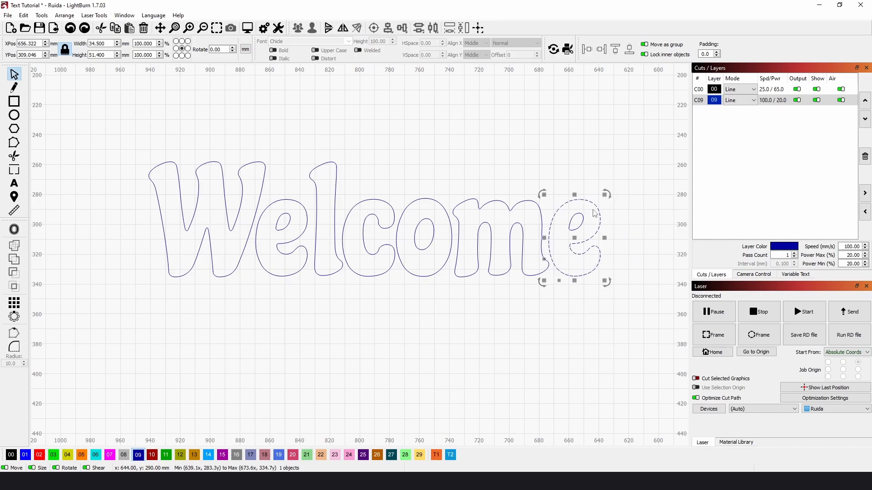
{"action": "left_click", "coordinate": [437, 302]}
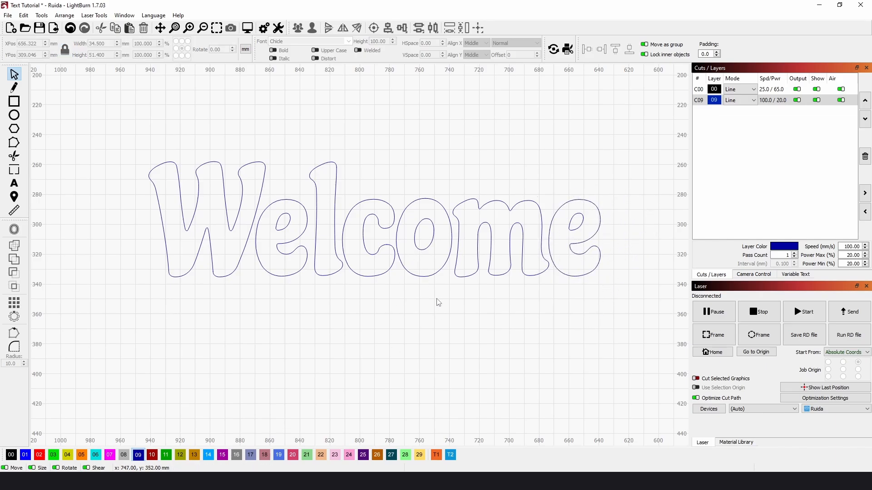
{"action": "left_click", "coordinate": [423, 236]}
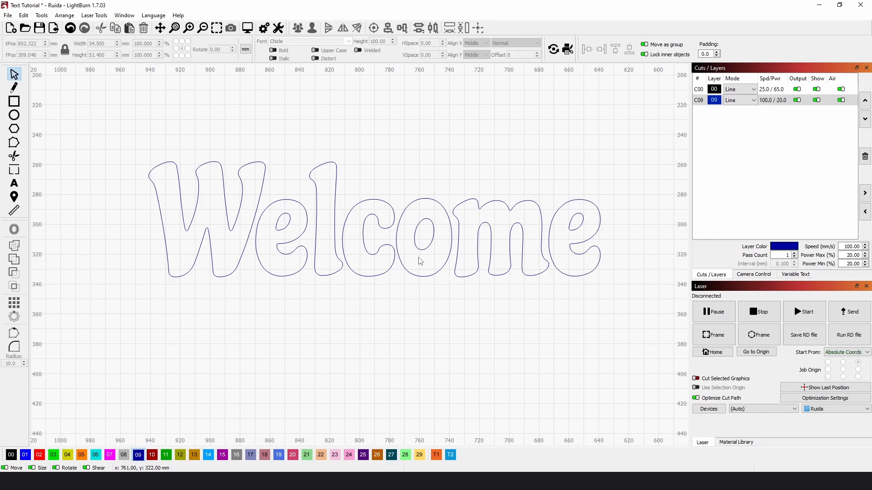
{"action": "left_click", "coordinate": [425, 233]}
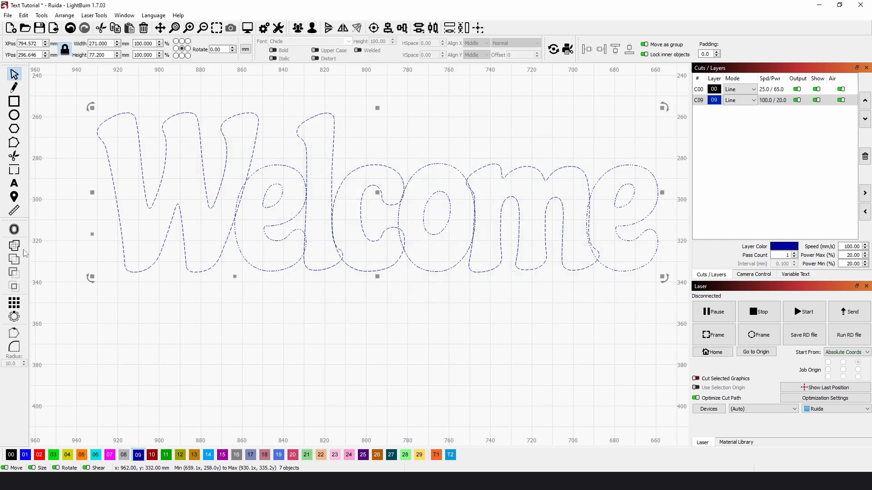
{"action": "mouse_move", "coordinate": [14, 246]}
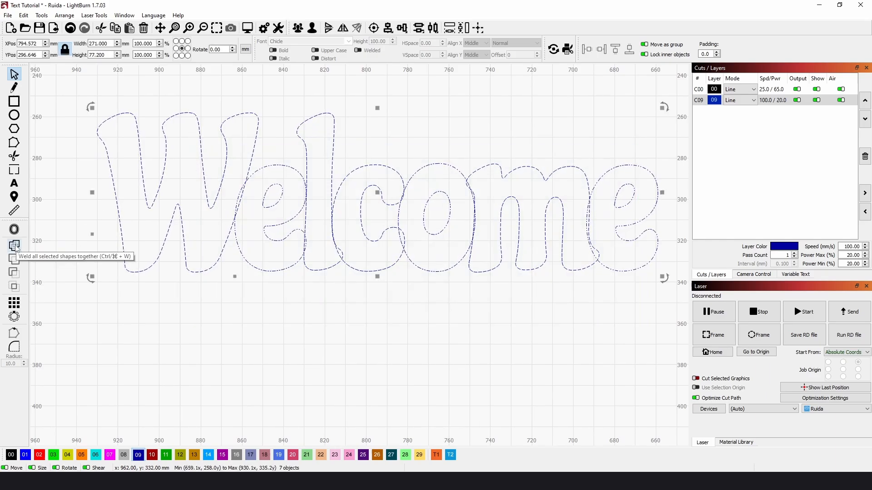
Weld the seven letter paths into one continuous Welcome outline.
{"action": "left_click", "coordinate": [14, 247]}
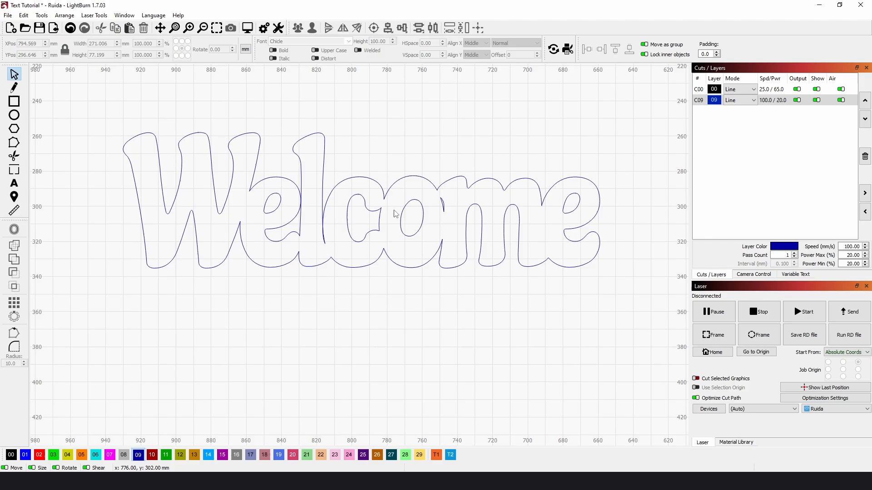
{"action": "mouse_move", "coordinate": [459, 324]}
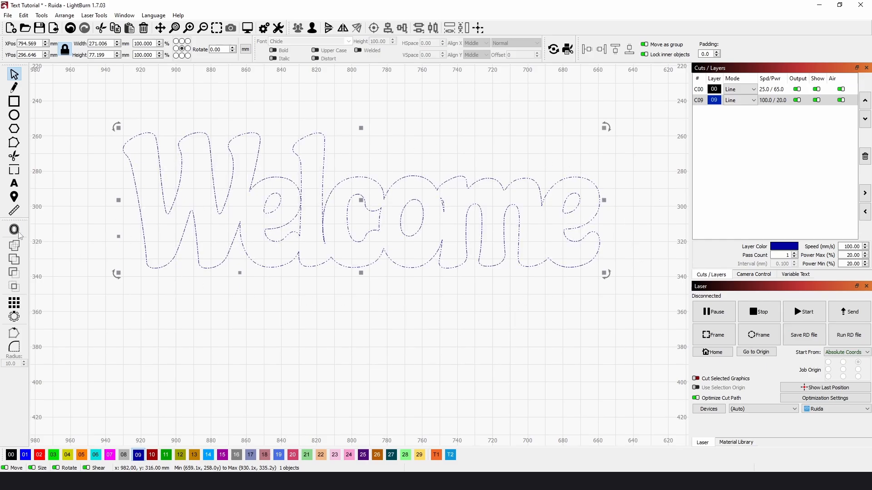
{"action": "mouse_move", "coordinate": [13, 230]}
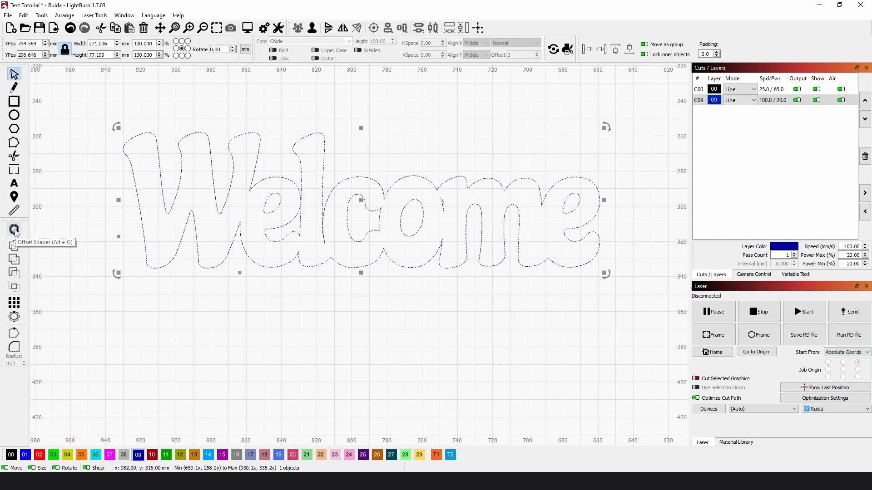
Add a 5 mm outward rounded offset around Welcome, outer shapes only.
{"action": "left_click", "coordinate": [14, 230]}
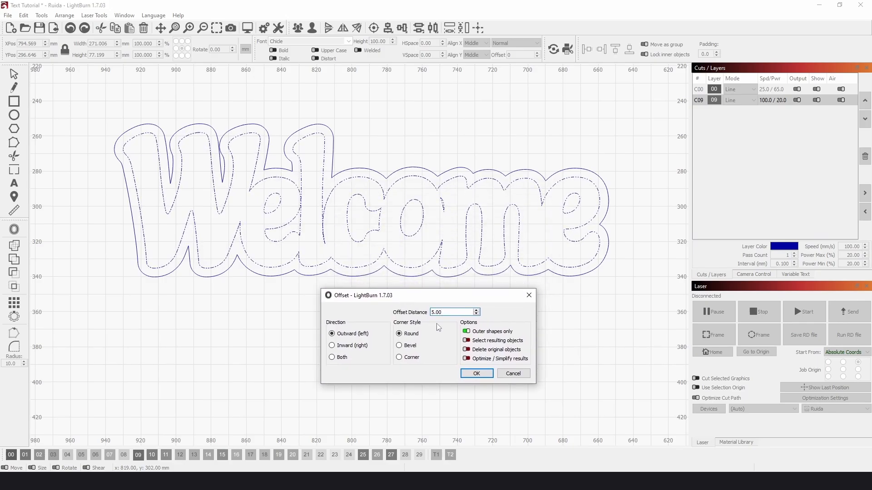
{"action": "left_click", "coordinate": [476, 315]}
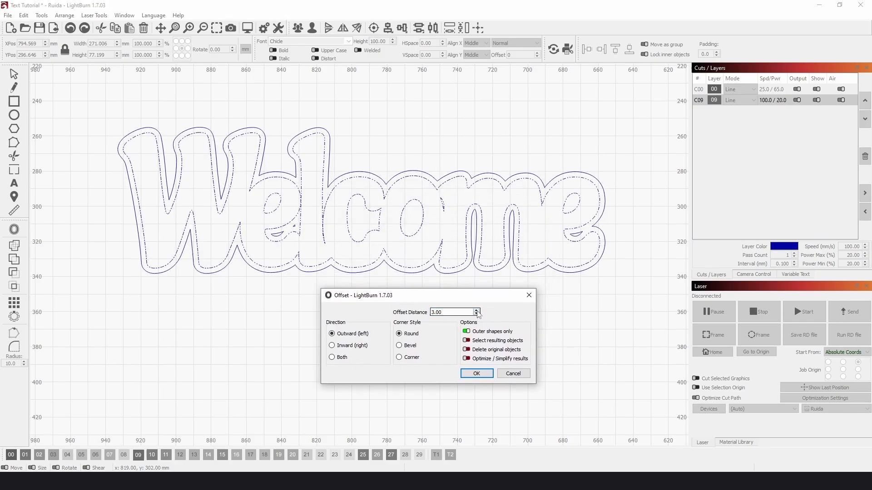
{"action": "left_click", "coordinate": [477, 310]}
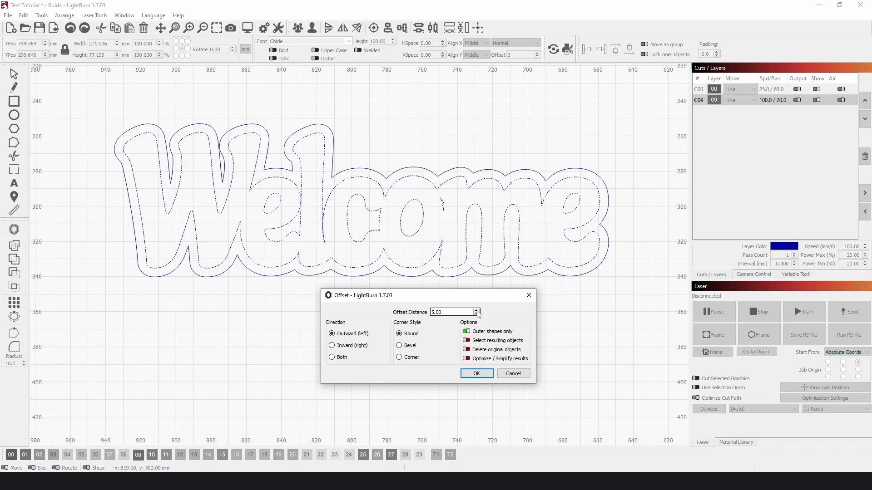
{"action": "left_click", "coordinate": [450, 312]}
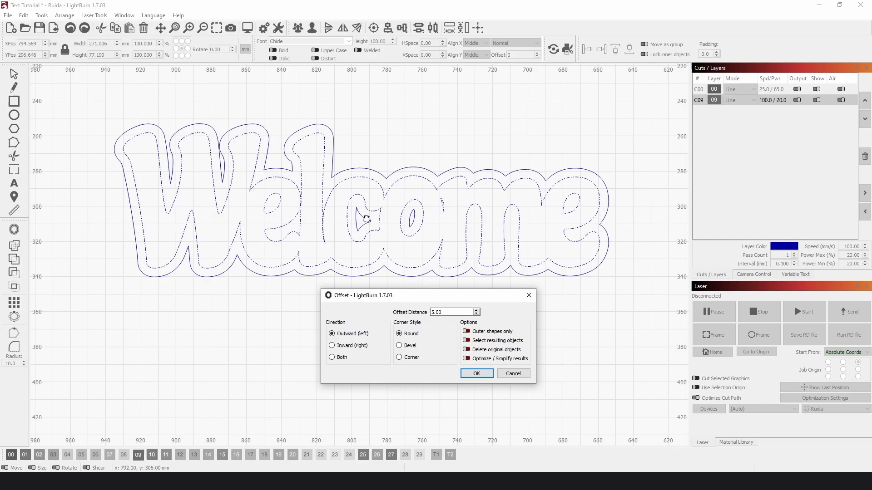
{"action": "left_click", "coordinate": [466, 332]}
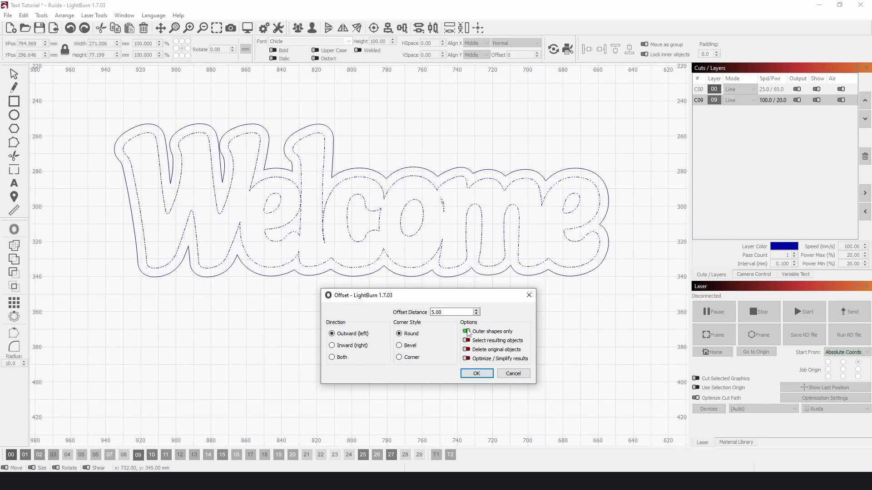
{"action": "left_click", "coordinate": [476, 373]}
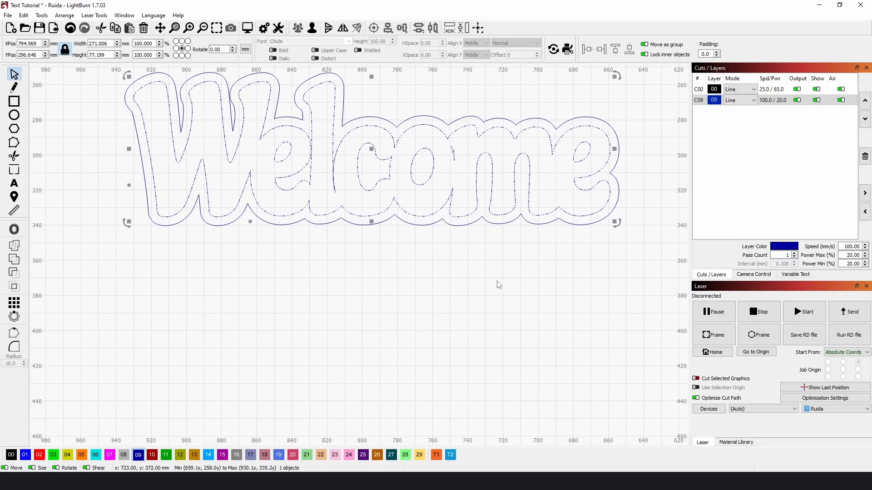